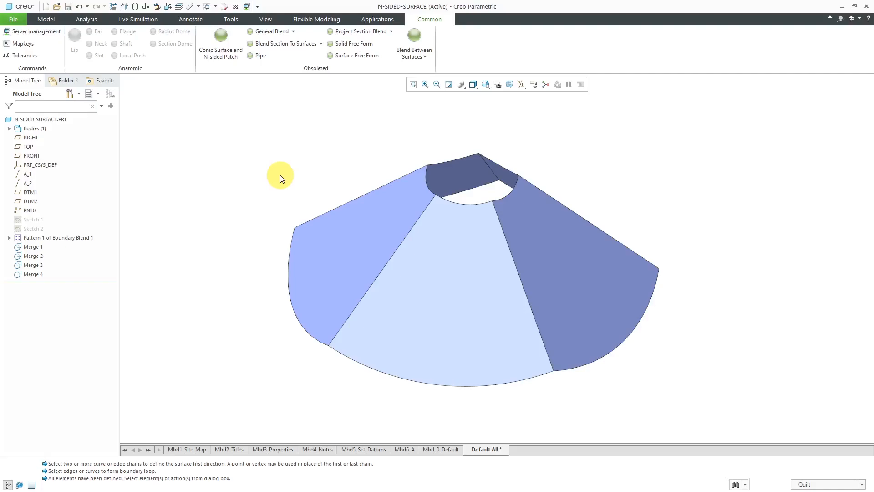
{"action": "mouse_move", "coordinate": [325, 81]}
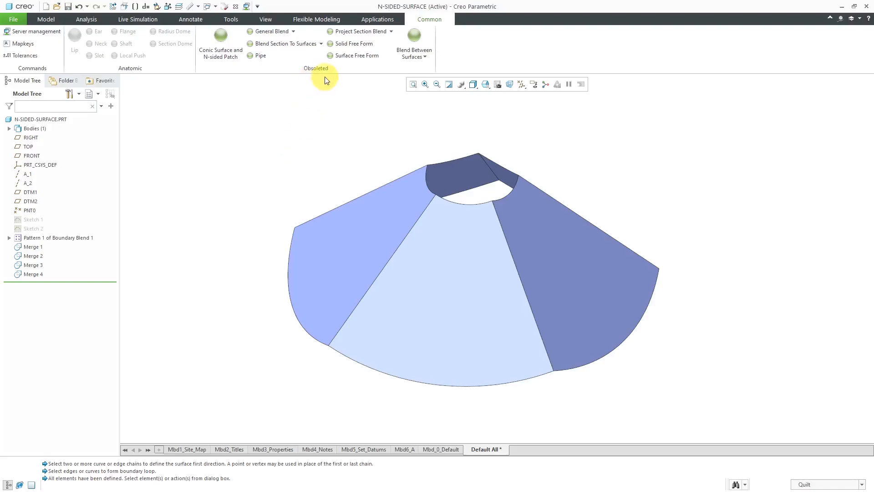
{"action": "mouse_move", "coordinate": [36, 38]}
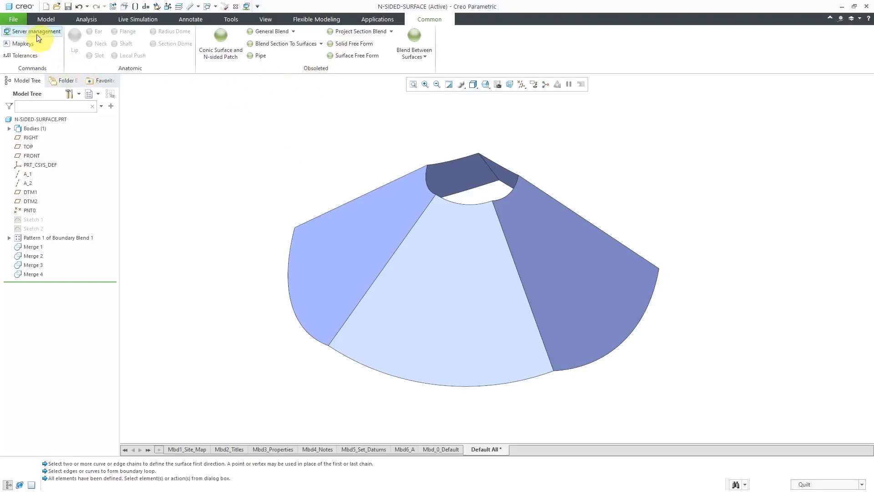
Open the Configuration Editor from File > Options and select the enable_obsoleted_features option (set to yes).
{"action": "left_click", "coordinate": [17, 19]}
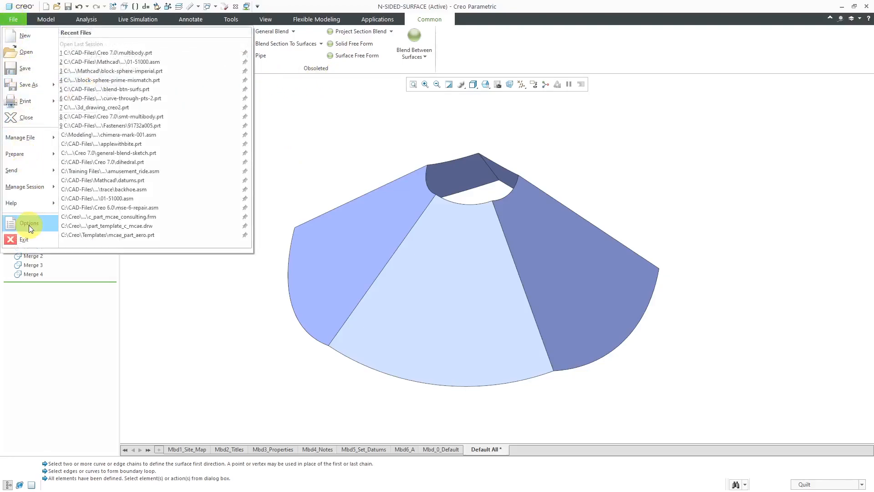
{"action": "left_click", "coordinate": [29, 223]}
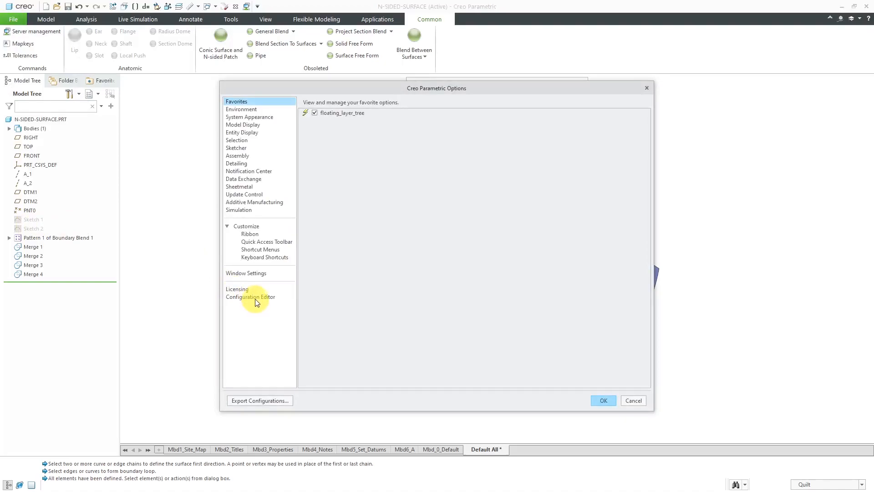
{"action": "left_click", "coordinate": [249, 297]}
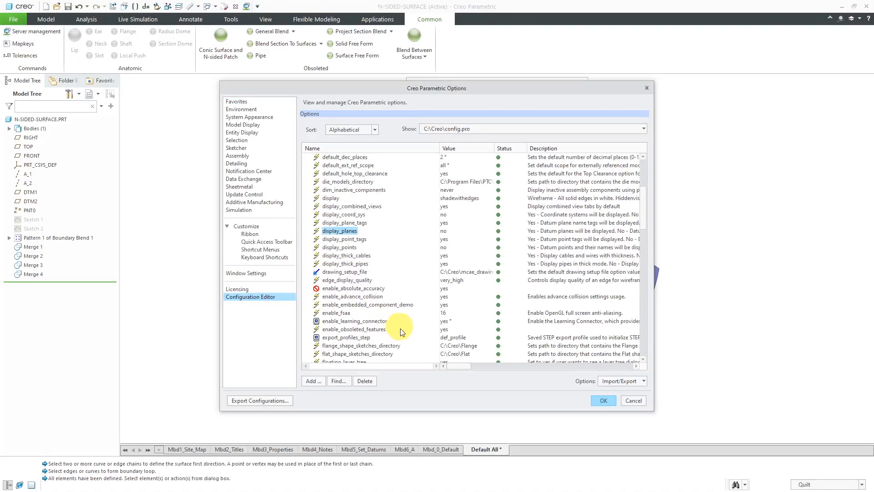
{"action": "left_click", "coordinate": [354, 328]}
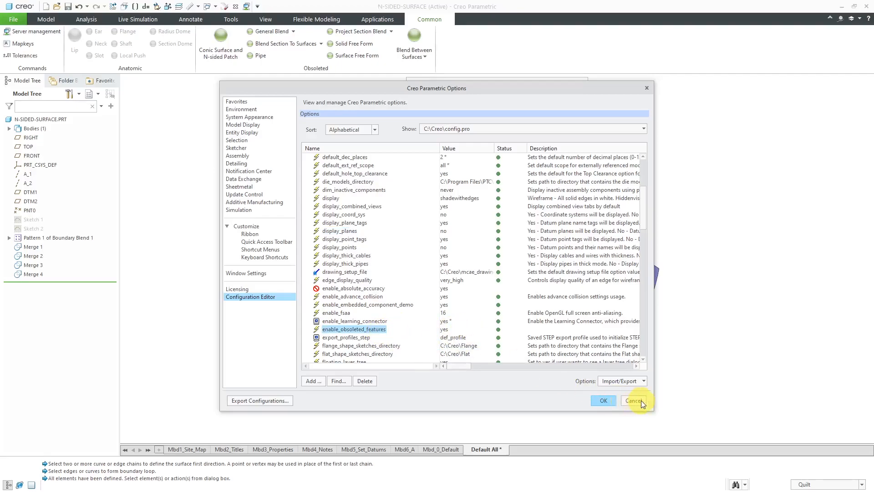
Cancel Options, reopen them at Customize > Ribbon and expand the Obsoleted group listing Conic Surface and N-sided Patch.
{"action": "left_click", "coordinate": [633, 400]}
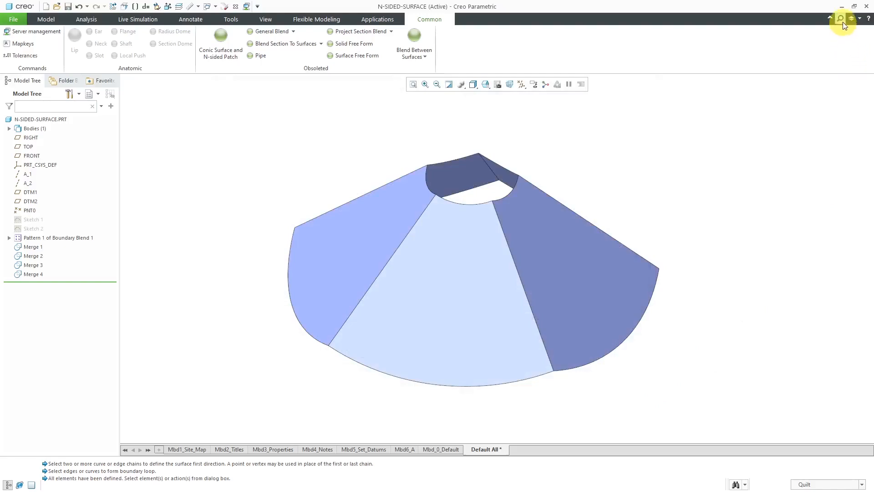
{"action": "left_click", "coordinate": [841, 18]}
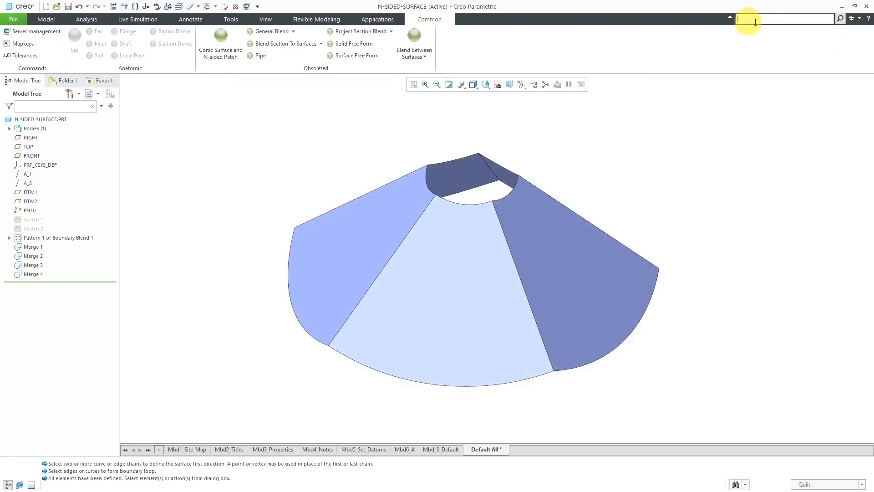
{"action": "mouse_move", "coordinate": [279, 100]}
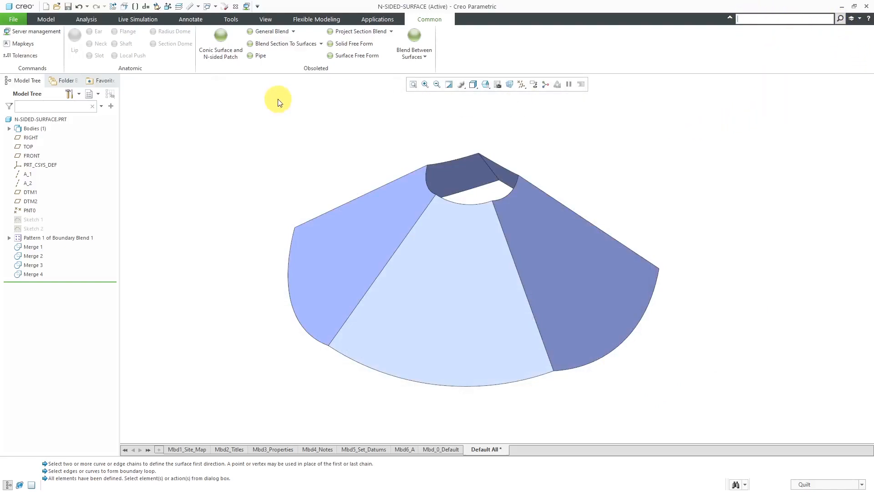
{"action": "left_click", "coordinate": [17, 20]}
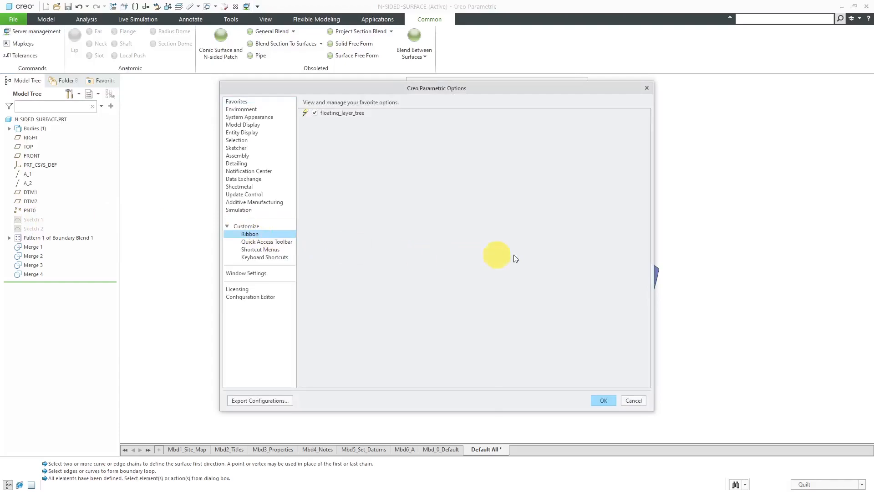
{"action": "left_click", "coordinate": [250, 233]}
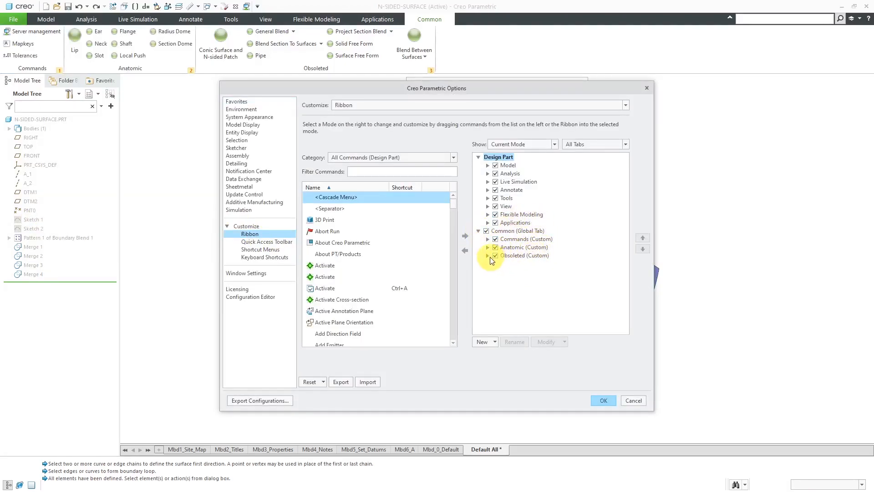
{"action": "left_click", "coordinate": [487, 255]}
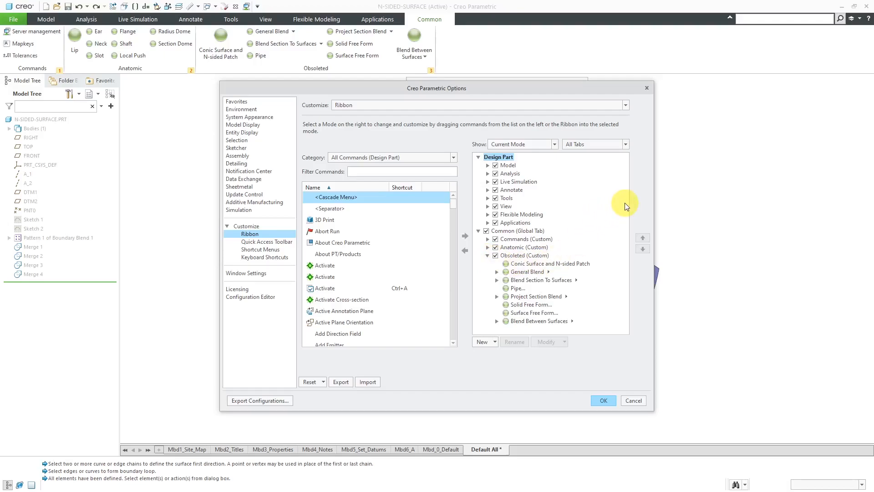
{"action": "mouse_move", "coordinate": [621, 206]}
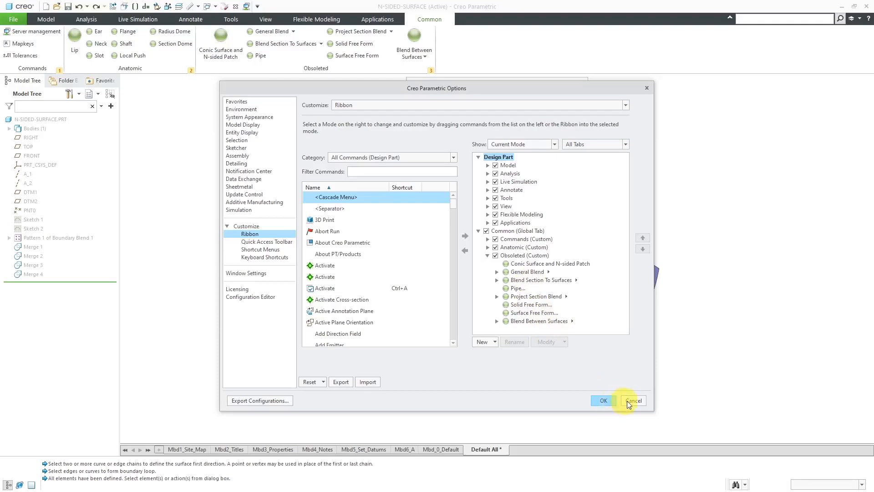
Cancel the Options dialog before launching the Conic Surface and N-sided Patch command.
{"action": "left_click", "coordinate": [633, 401]}
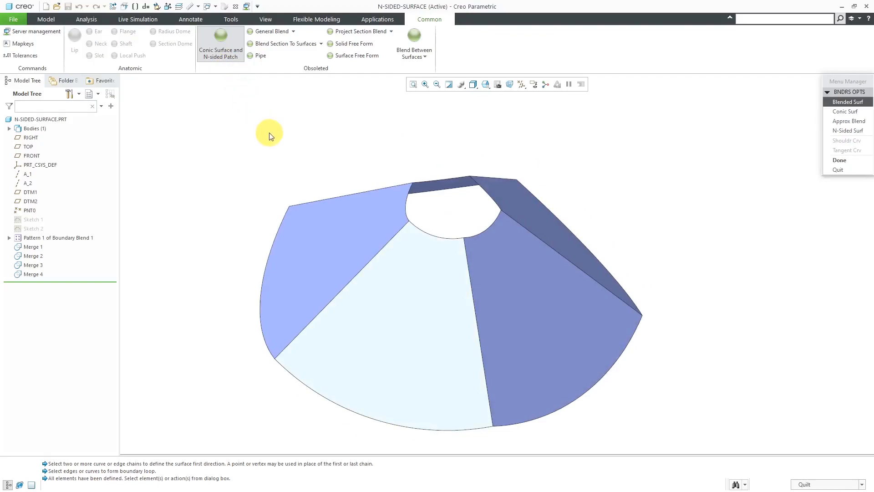
{"action": "mouse_move", "coordinate": [726, 150]}
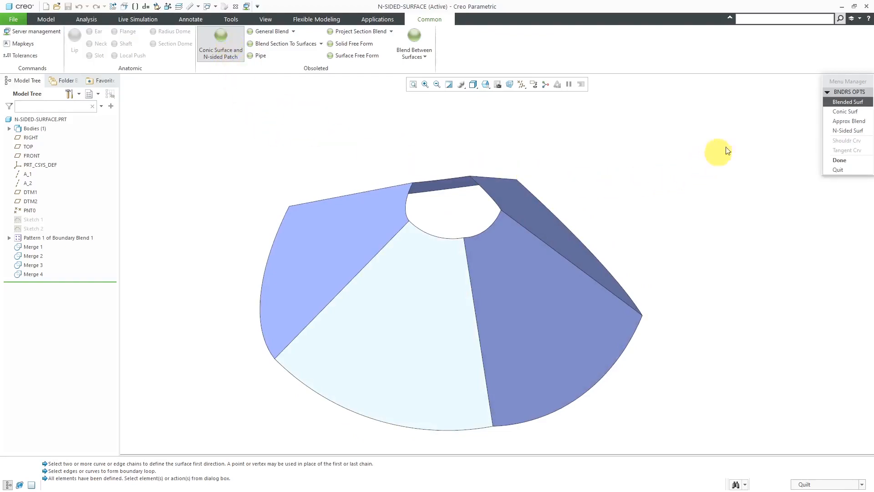
{"action": "mouse_move", "coordinate": [780, 167]}
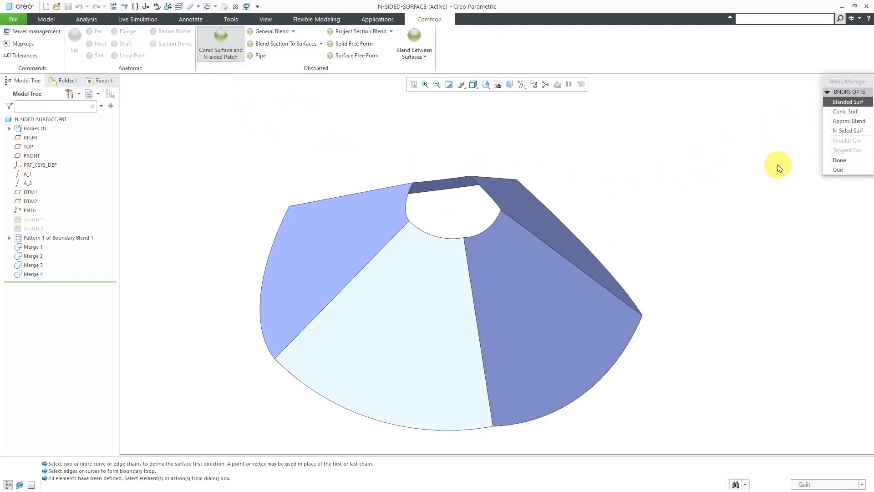
{"action": "mouse_move", "coordinate": [763, 110]}
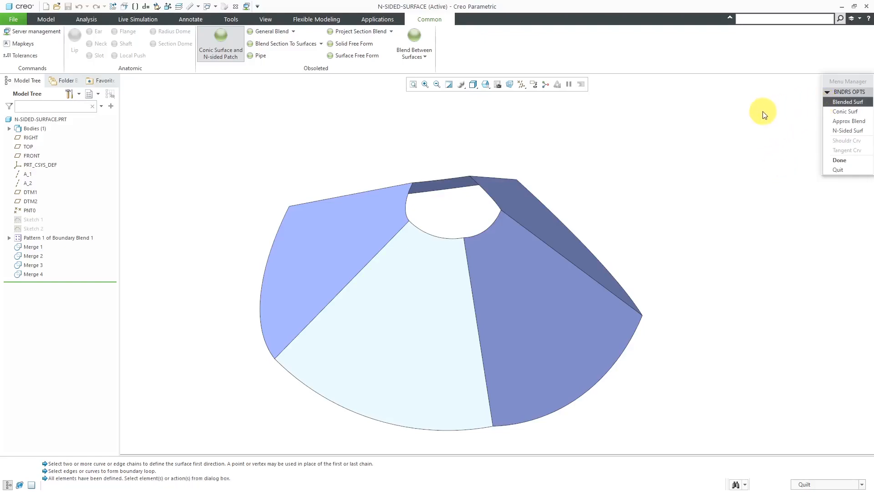
{"action": "mouse_move", "coordinate": [801, 113]}
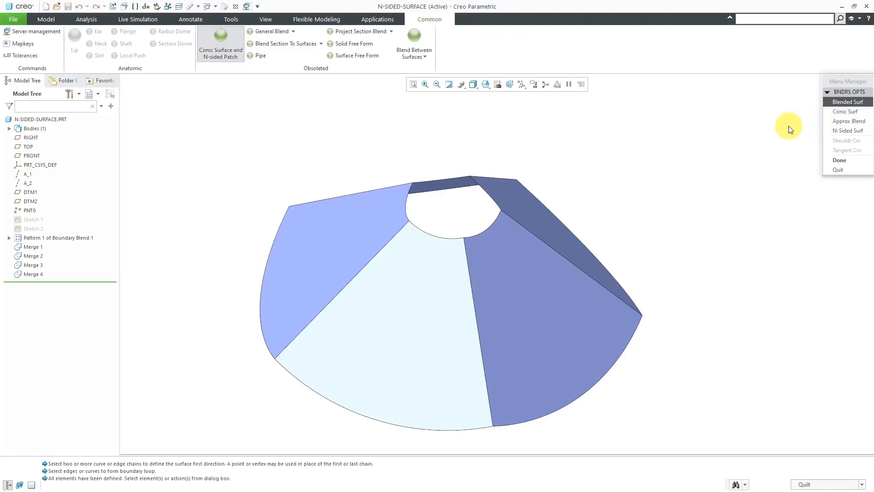
{"action": "mouse_move", "coordinate": [768, 137]}
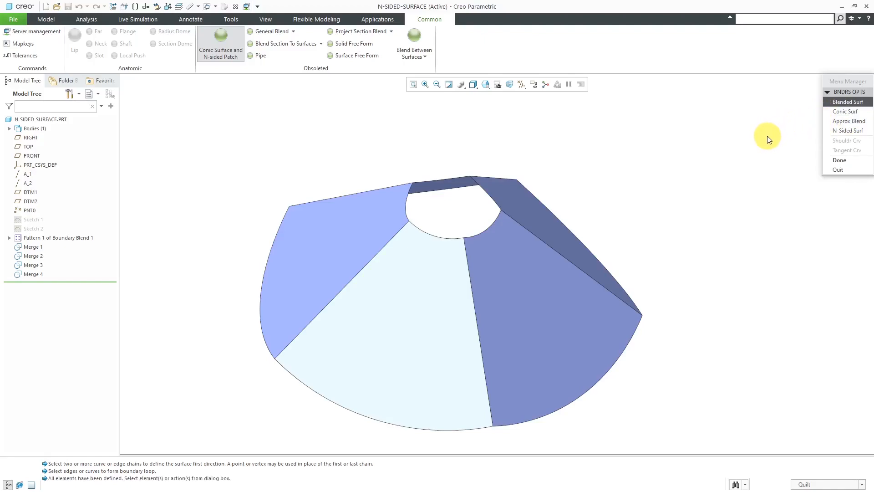
{"action": "mouse_move", "coordinate": [770, 136]}
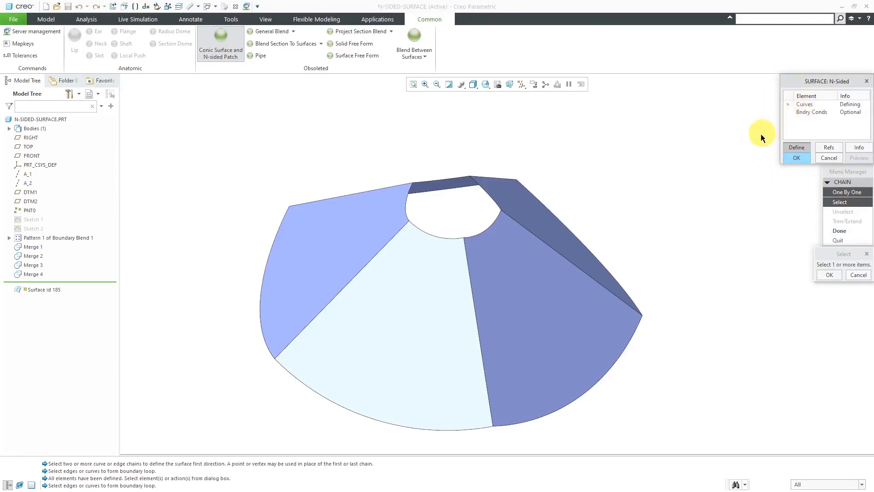
{"action": "mouse_move", "coordinate": [702, 186]}
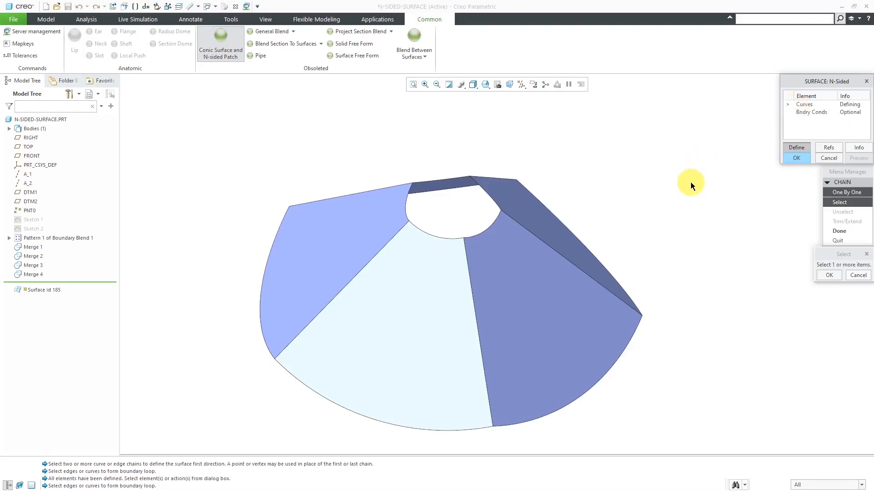
{"action": "mouse_move", "coordinate": [723, 156]}
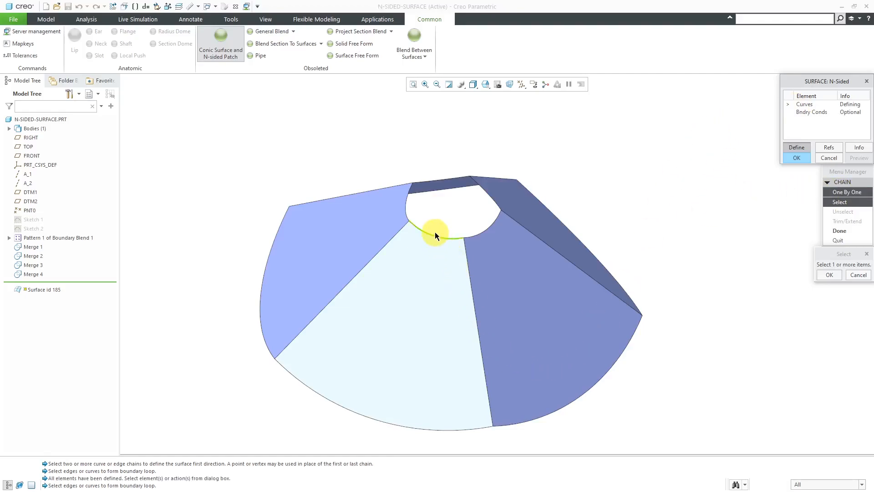
Chain the curved hole edge and further hole edges one by one into the N-sided boundary loop.
{"action": "left_click", "coordinate": [411, 213]}
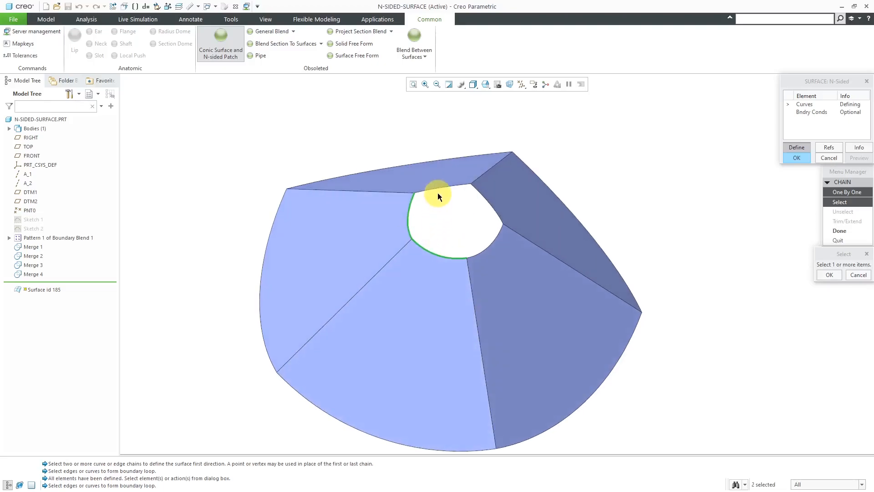
{"action": "left_click", "coordinate": [488, 247]}
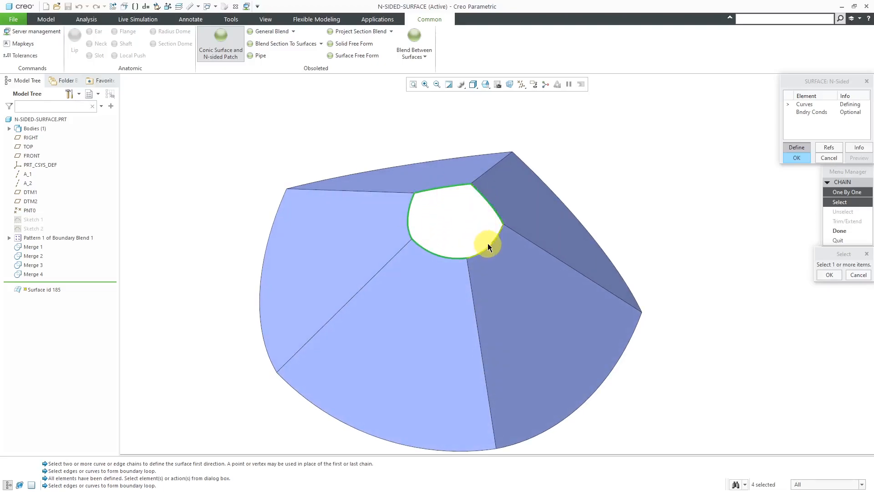
{"action": "left_click", "coordinate": [830, 275]}
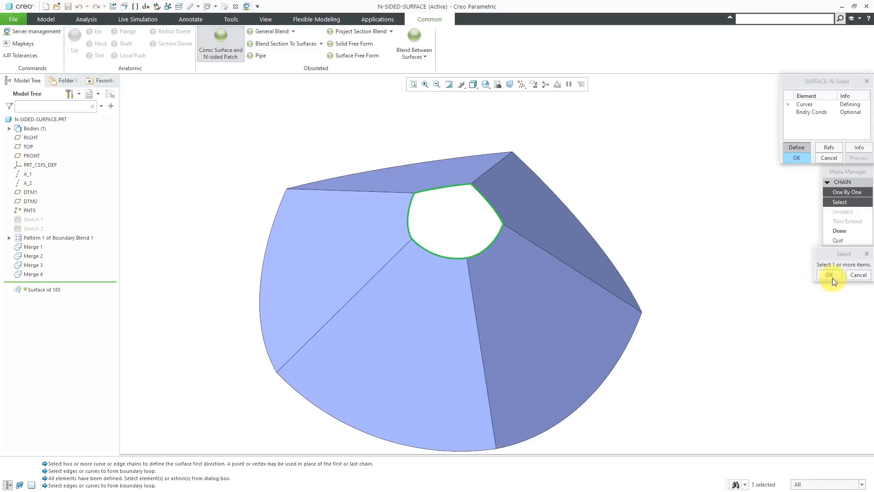
Confirm the five-edge loop and complete the N-sided patch, capping the hole as a domed surface.
{"action": "left_click", "coordinate": [829, 275]}
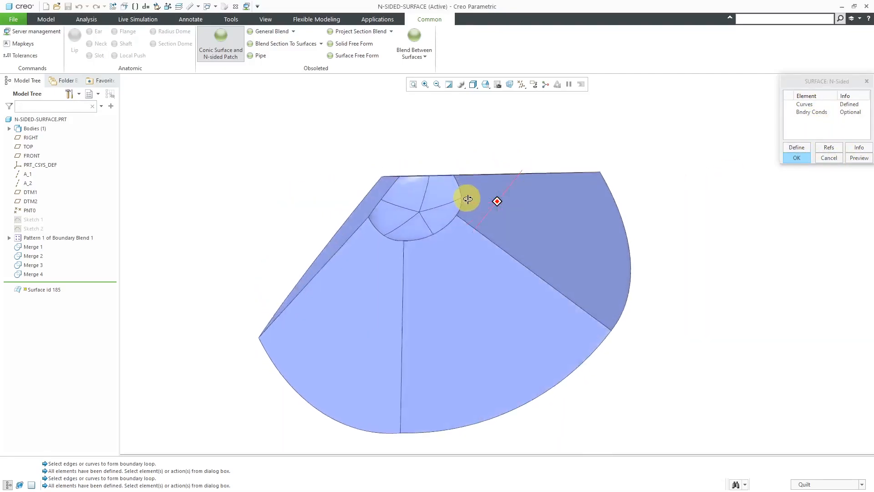
{"action": "left_click_drag", "start_coordinate": [467, 200], "coordinate": [496, 212]}
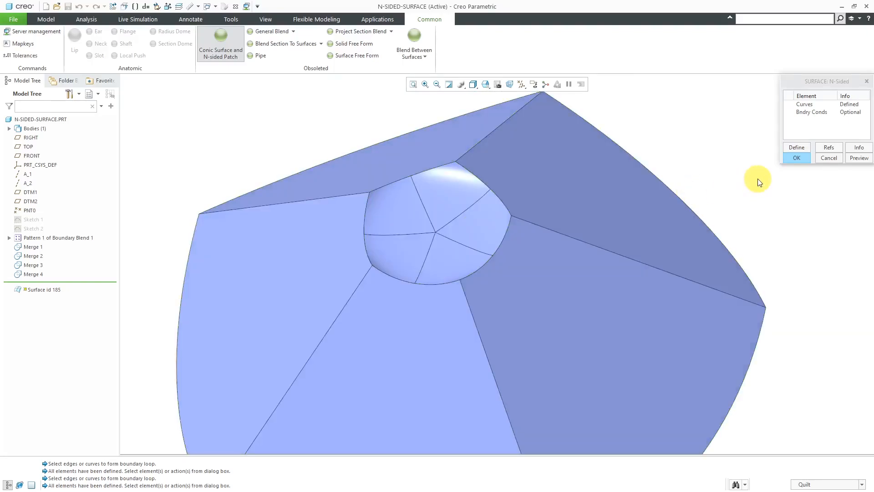
{"action": "left_click", "coordinate": [796, 157]}
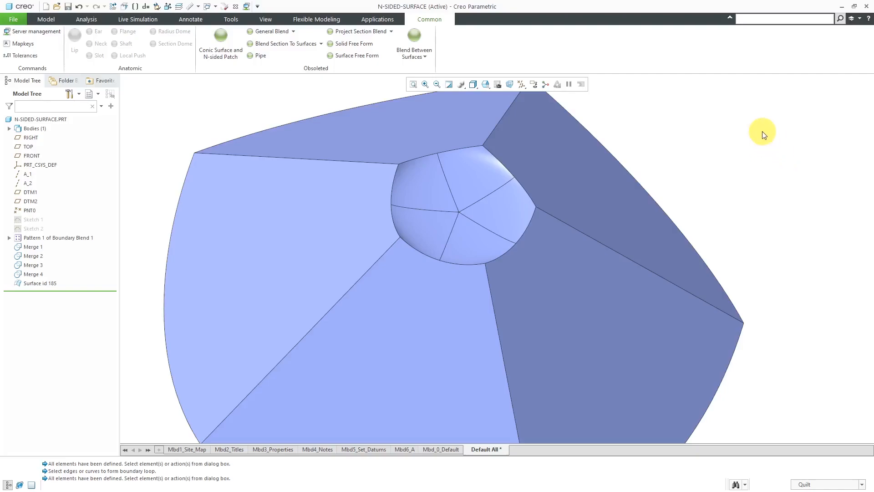
{"action": "left_click_drag", "start_coordinate": [763, 135], "coordinate": [621, 234]}
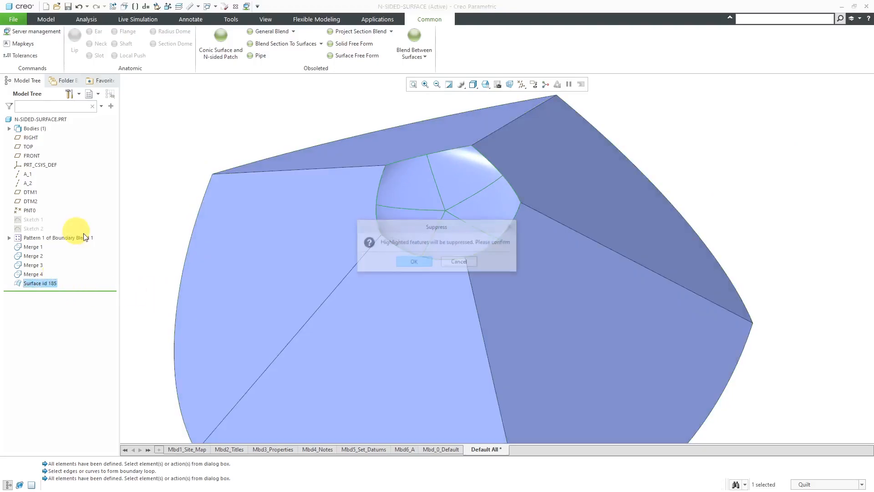
Confirm suppressing the N-sided patch and start a Boundary Blend from the Model tab.
{"action": "left_click", "coordinate": [413, 261]}
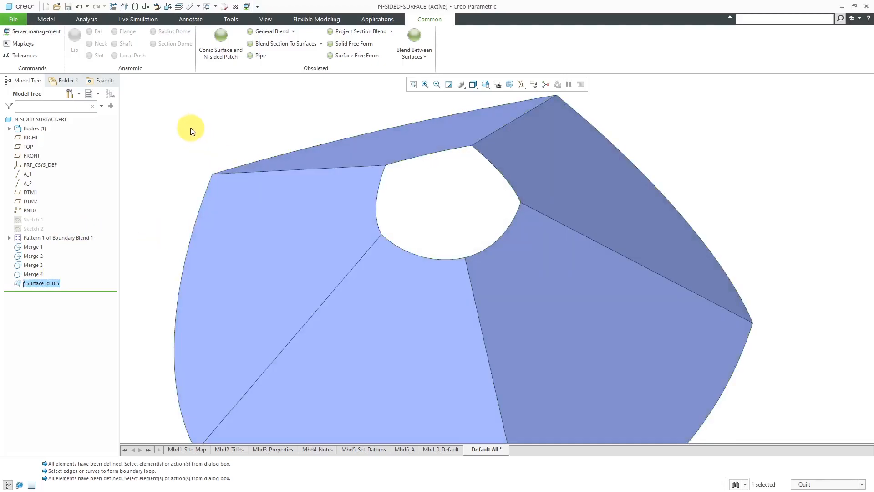
{"action": "left_click", "coordinate": [46, 19]}
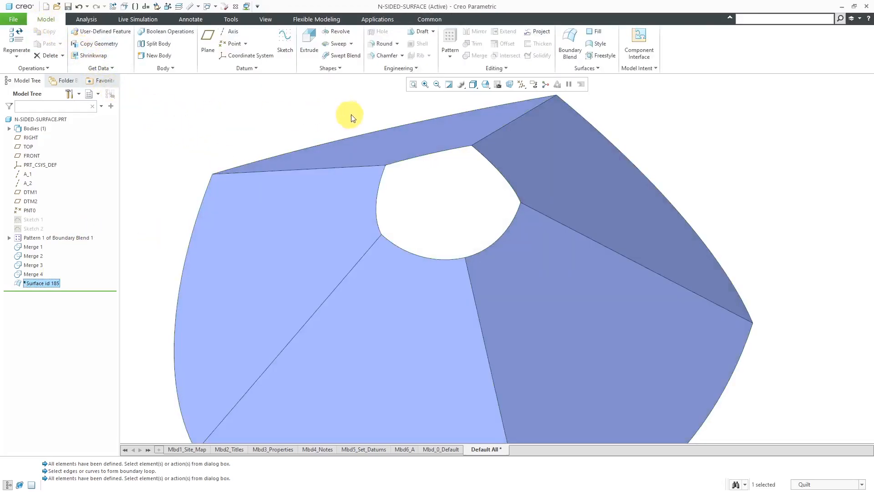
{"action": "left_click", "coordinate": [569, 42]}
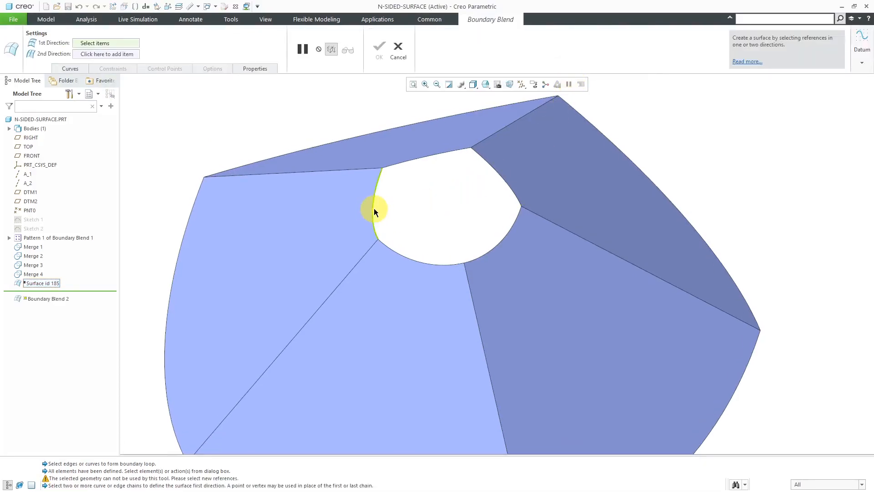
Select two hole edge chains and preview the boundary blend surface filling the opening.
{"action": "left_click", "coordinate": [375, 211]}
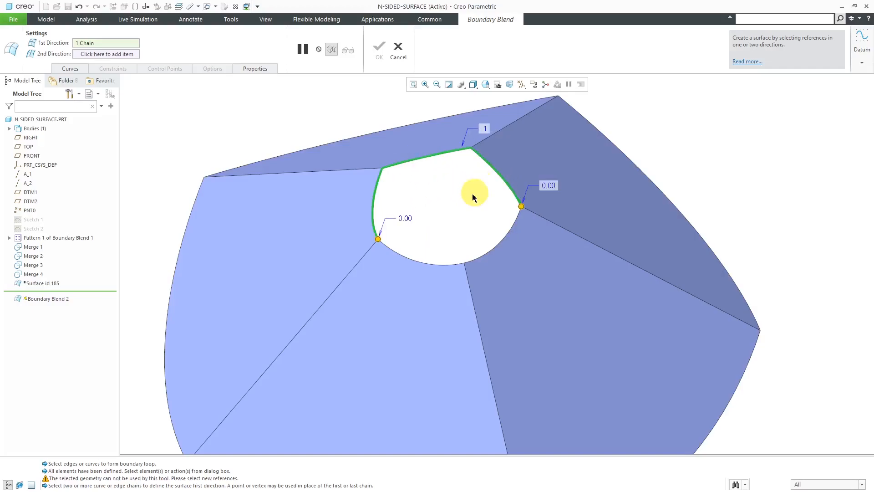
{"action": "left_click", "coordinate": [70, 68]}
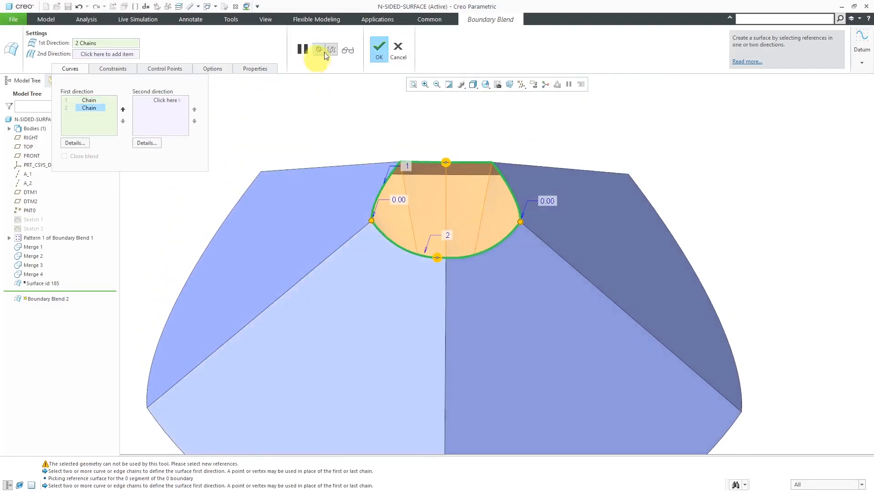
{"action": "left_click", "coordinate": [379, 48]}
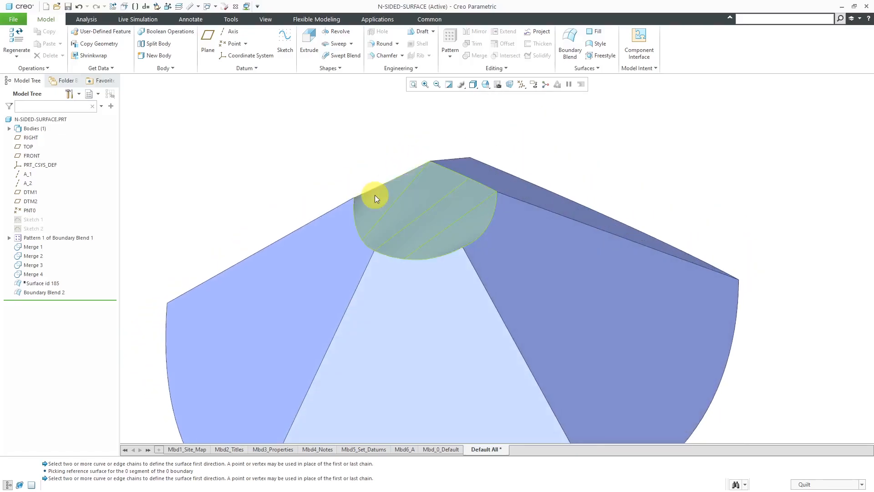
Suppress Boundary Blend 2 in the Model Tree and resume Surface id 185 so the dome caps the hole again.
{"action": "left_click", "coordinate": [43, 292]}
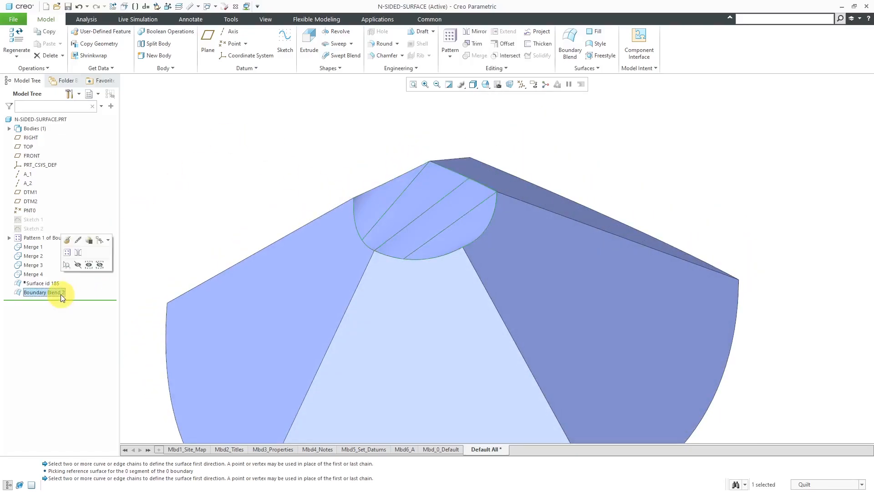
{"action": "left_click", "coordinate": [42, 282]}
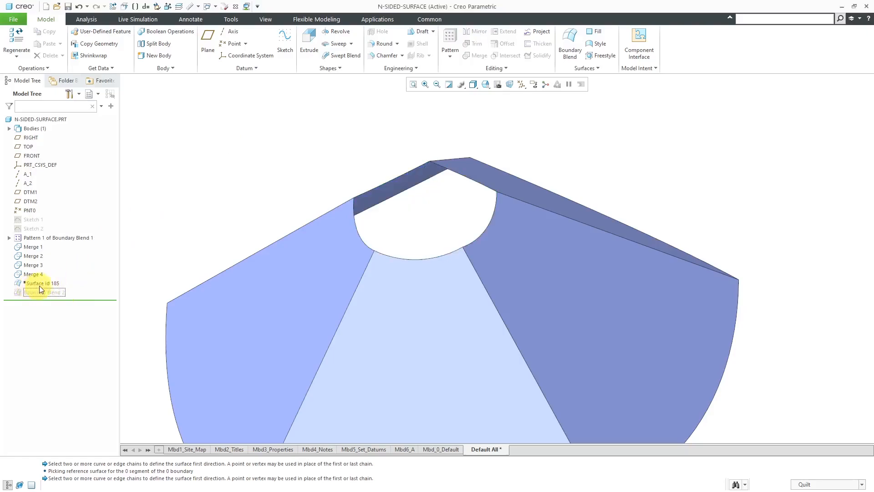
{"action": "left_click", "coordinate": [40, 282]}
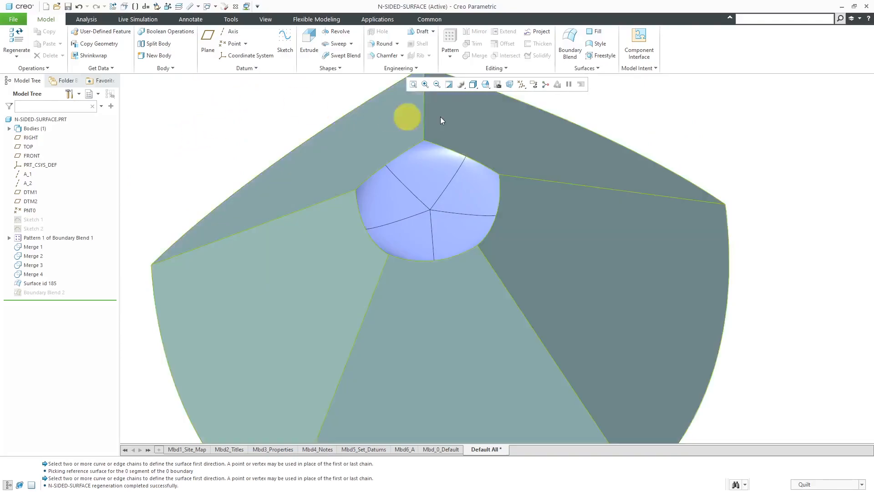
{"action": "mouse_move", "coordinate": [600, 43]}
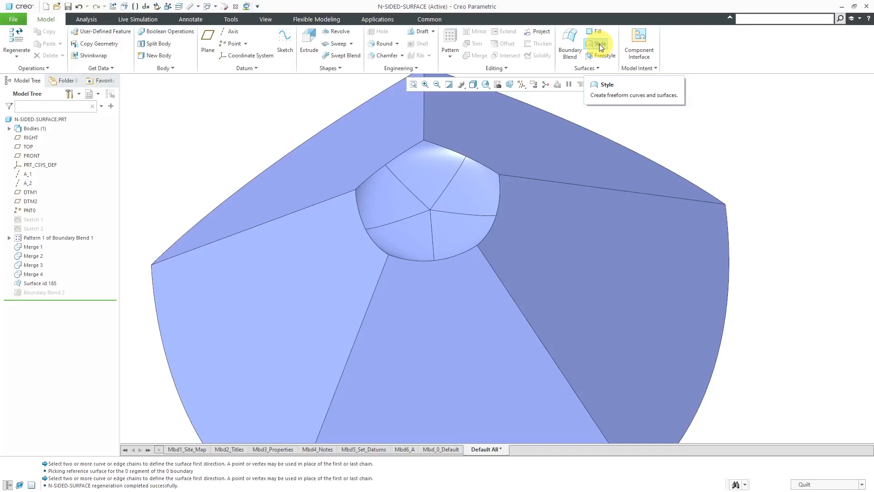
{"action": "mouse_move", "coordinate": [644, 122]}
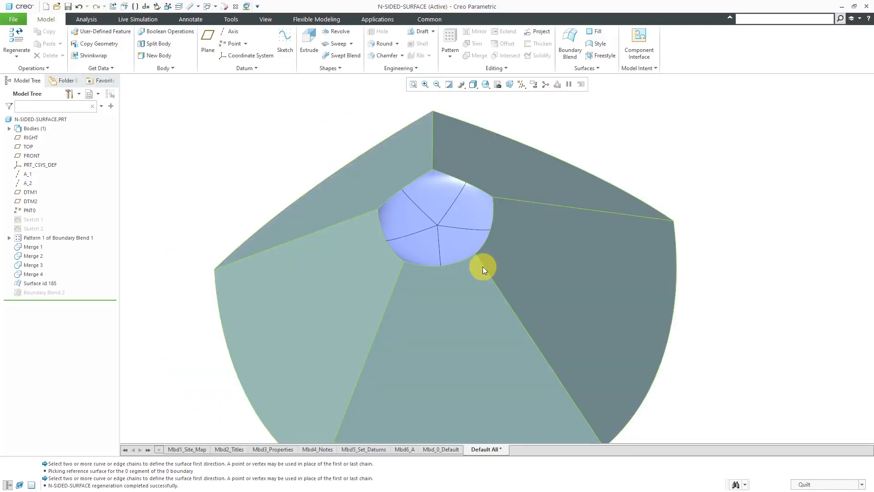
Inspect the patch from two angles, then launch Conic Surface and N-sided Patch from the Common tab.
{"action": "left_click_drag", "start_coordinate": [483, 270], "coordinate": [481, 255]}
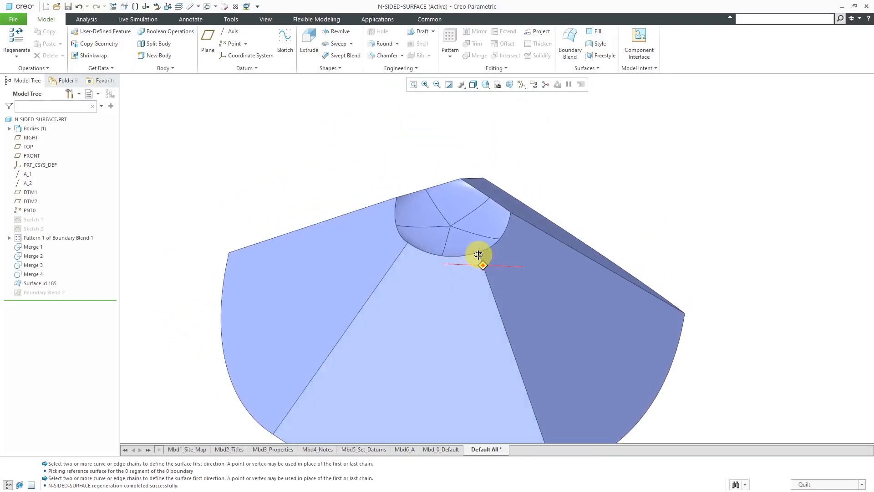
{"action": "left_click_drag", "start_coordinate": [480, 254], "coordinate": [509, 267]}
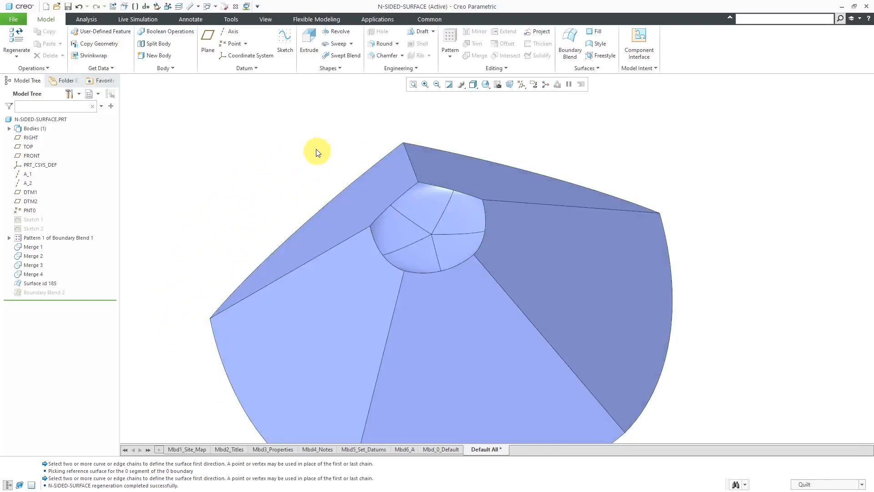
{"action": "left_click", "coordinate": [430, 19]}
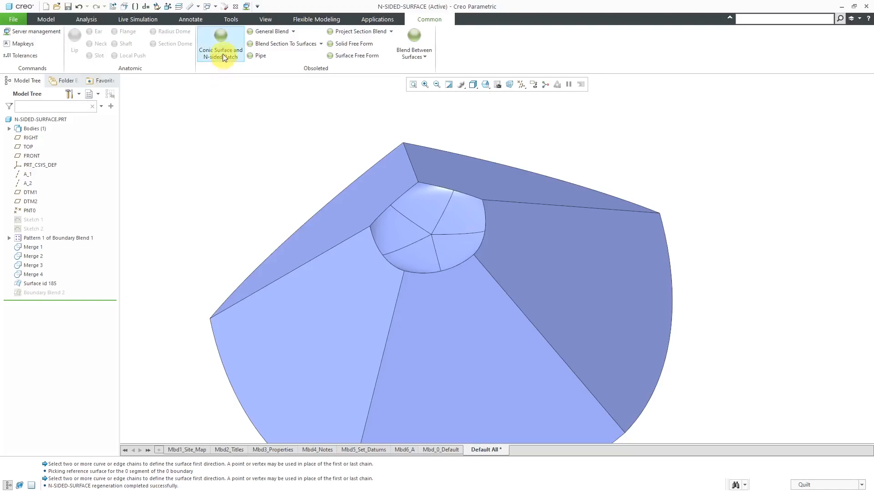
{"action": "left_click", "coordinate": [221, 41]}
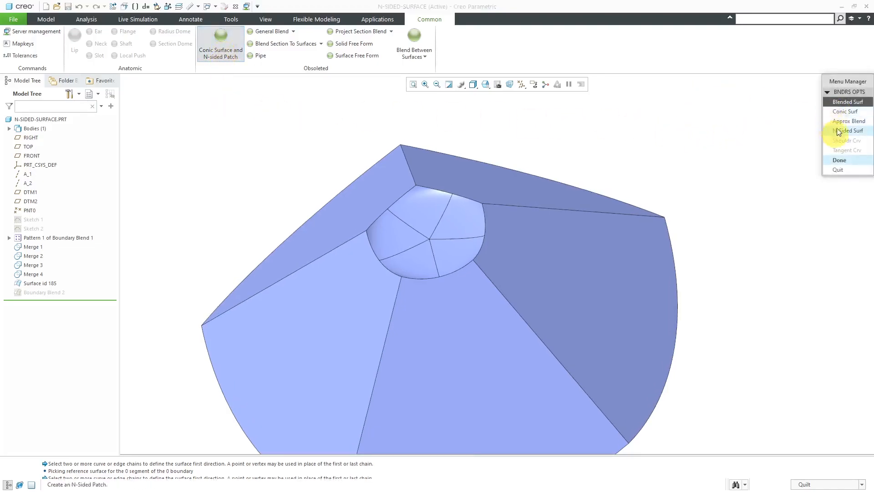